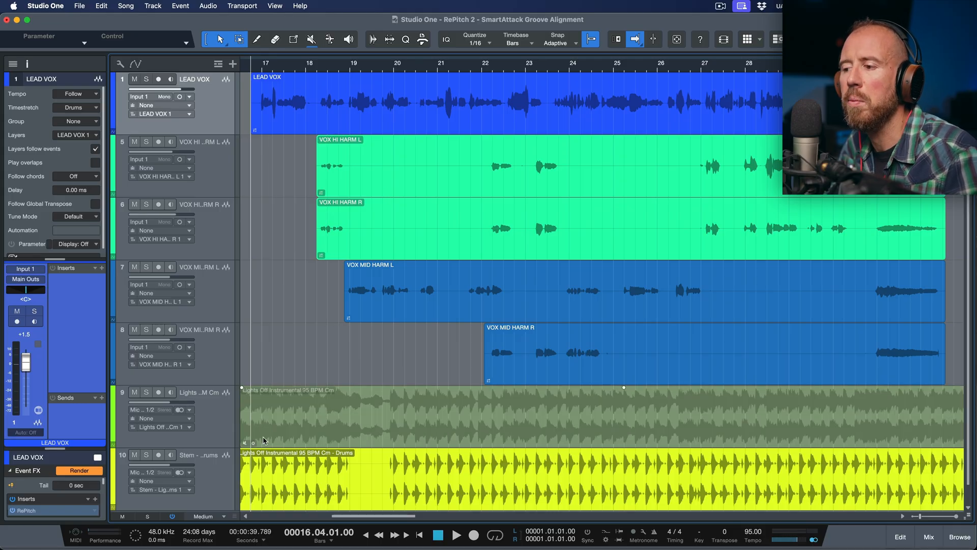
# Play the song against the drums, then list RePitch's grid choices for attack alignment.
pyautogui.click(456, 535)
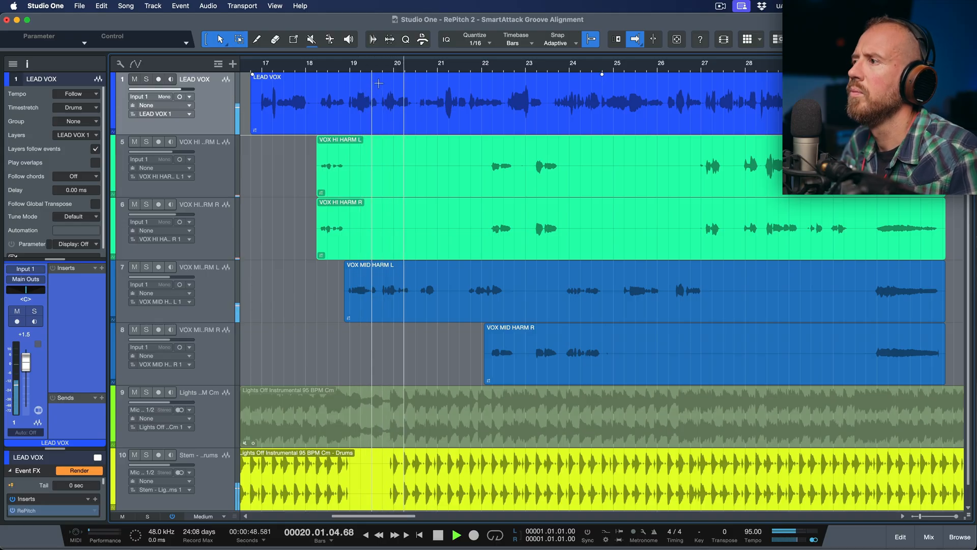
pyautogui.click(439, 63)
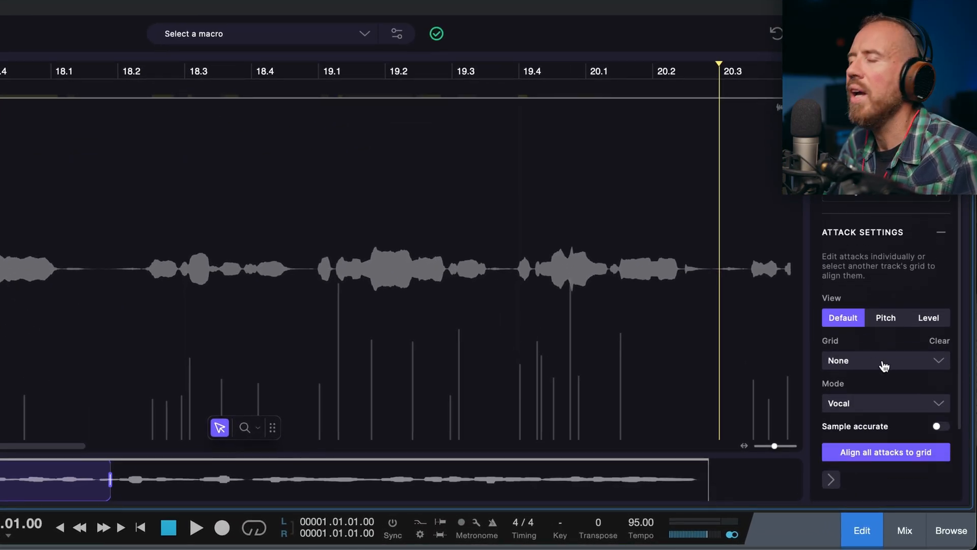
pyautogui.click(883, 361)
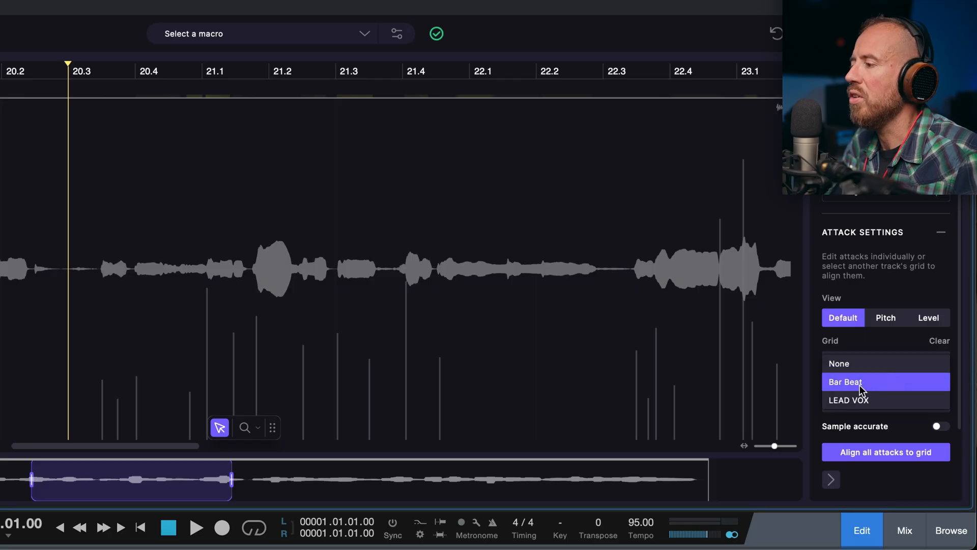
# Pick Bar Beat as the grid and align the bar 20–21 vocal attacks to it.
pyautogui.click(846, 381)
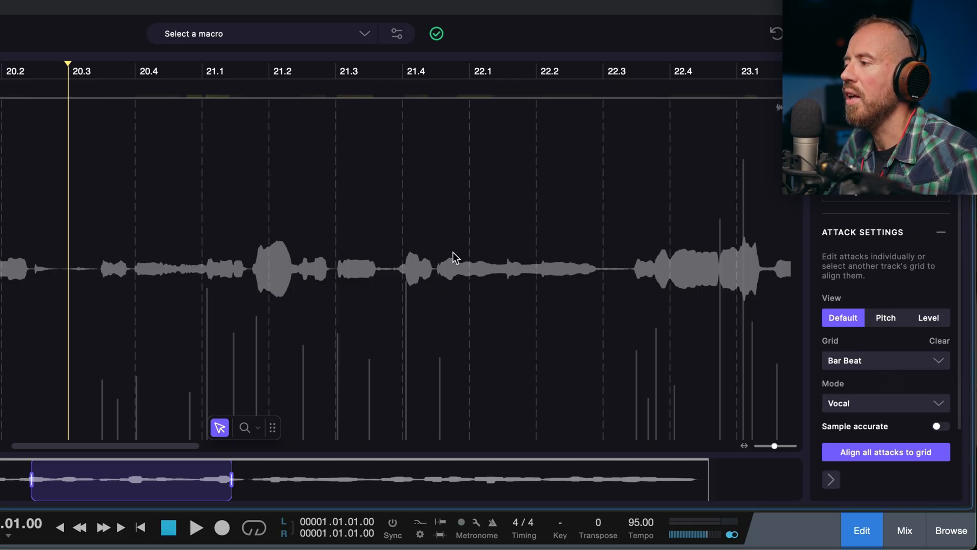
pyautogui.moveTo(422, 158)
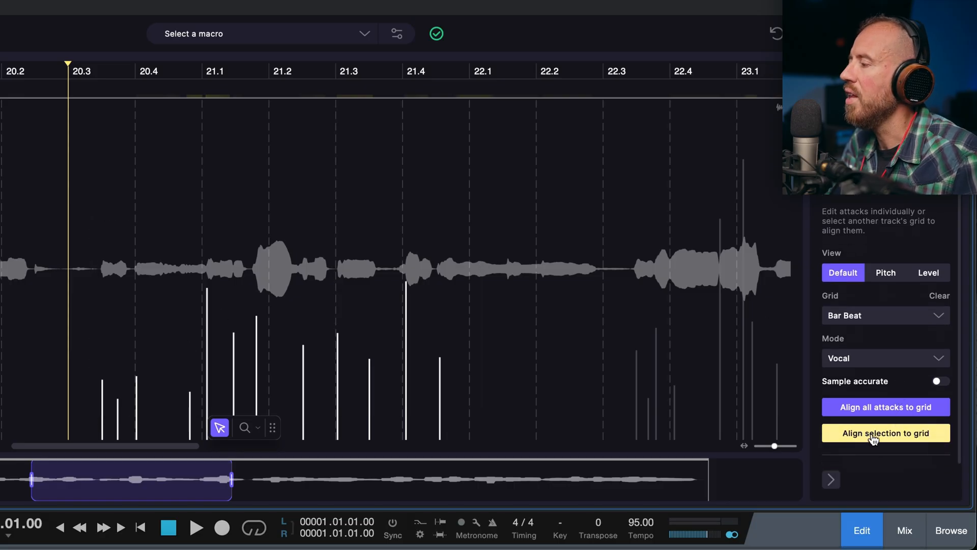
pyautogui.moveTo(875, 439)
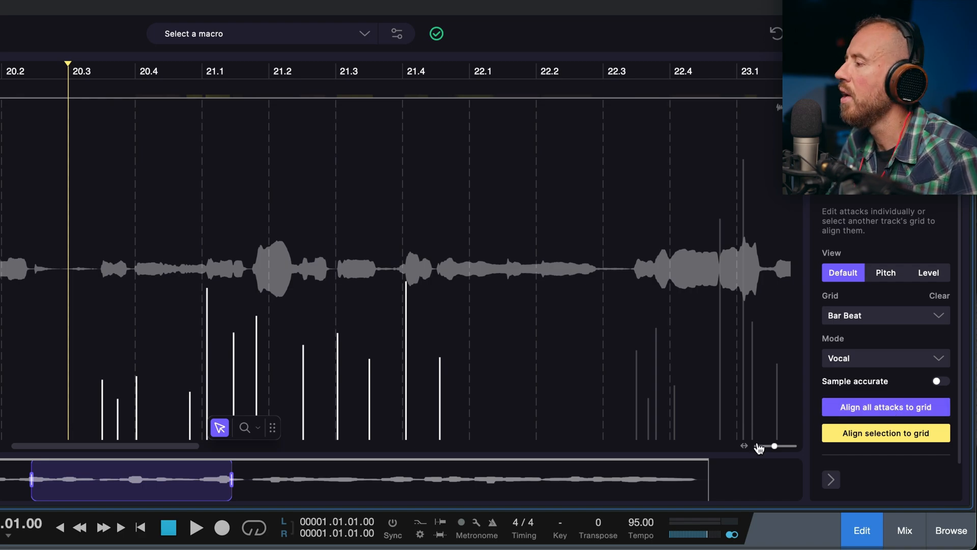
pyautogui.click(885, 433)
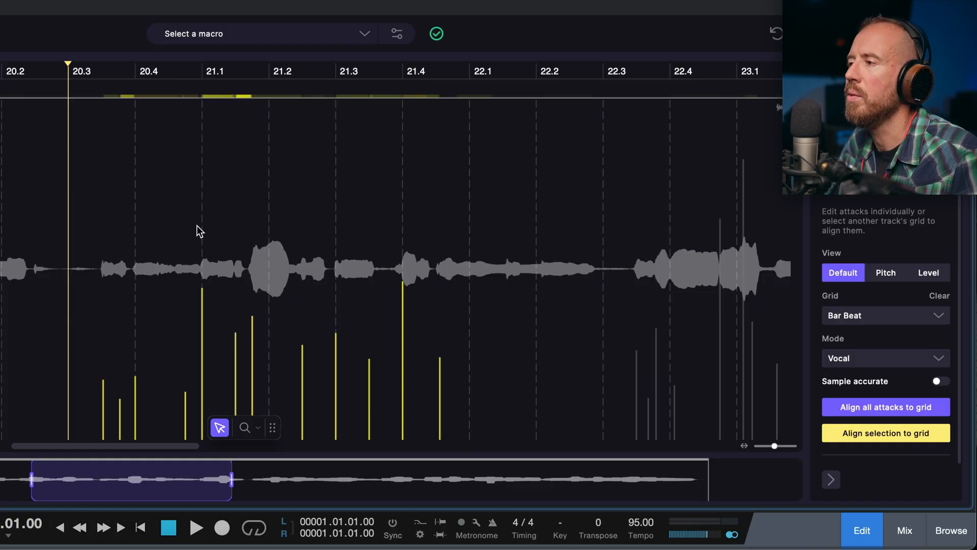
pyautogui.click(196, 528)
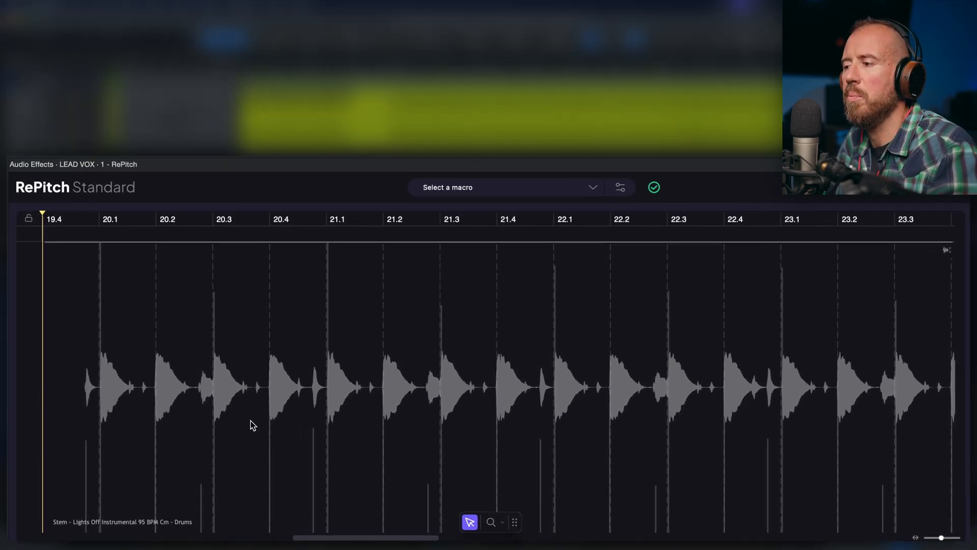
# Scroll right and back left through the drum stem's hits across the bars.
pyautogui.hscroll(3)
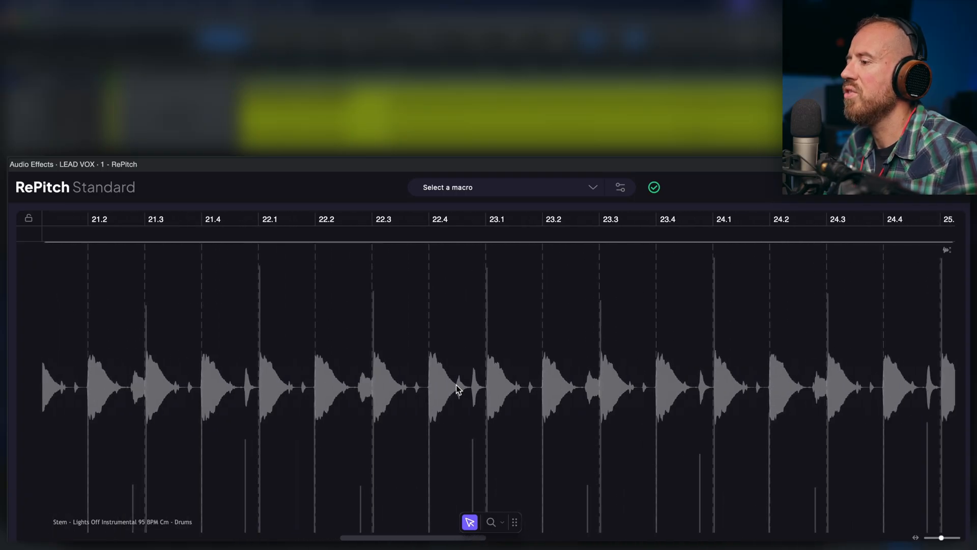
pyautogui.hscroll(-3)
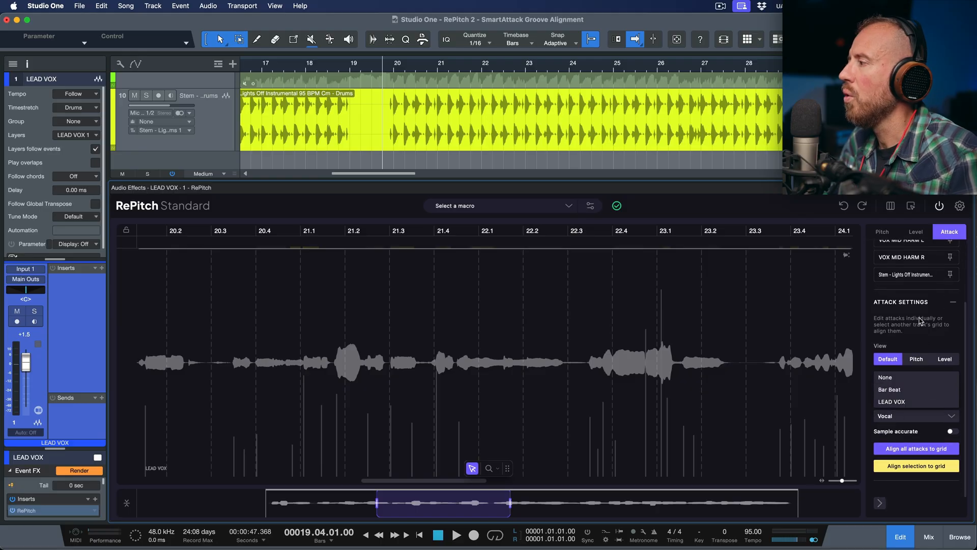
# Pin the drum stem so its waveform overlays the LEAD VOX view.
pyautogui.click(888, 388)
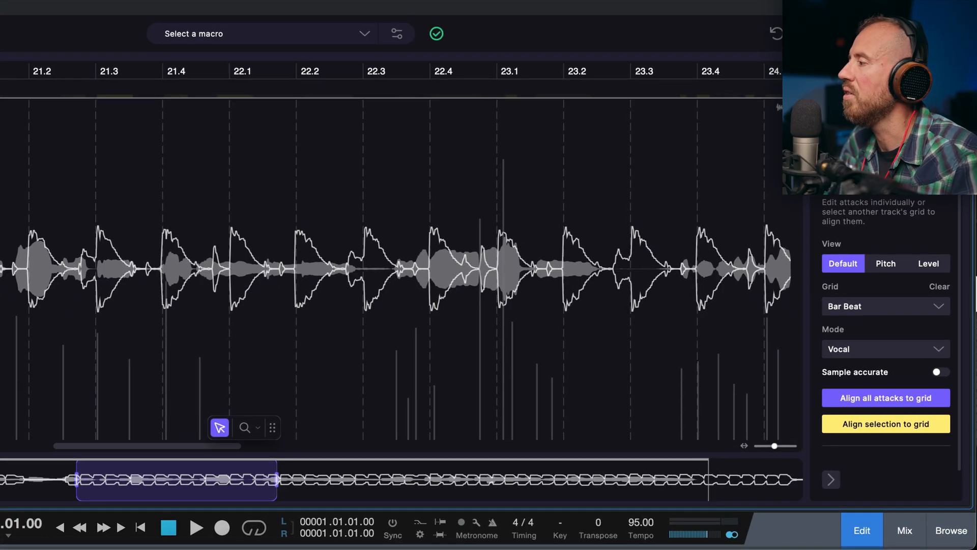
# Set the alignment grid to the Lights Off Instrumental 95 BPM Cm drum stem.
pyautogui.click(883, 305)
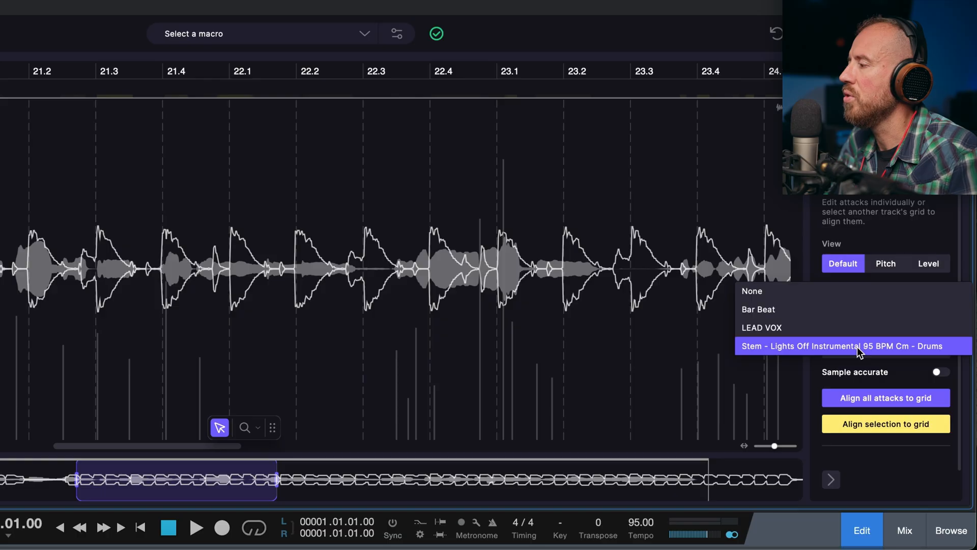
pyautogui.click(849, 346)
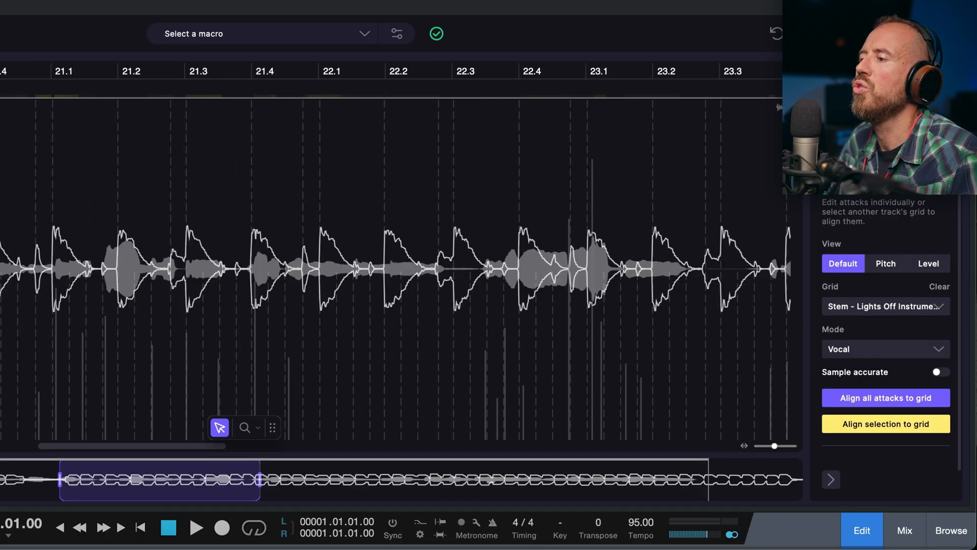
pyautogui.moveTo(574, 222)
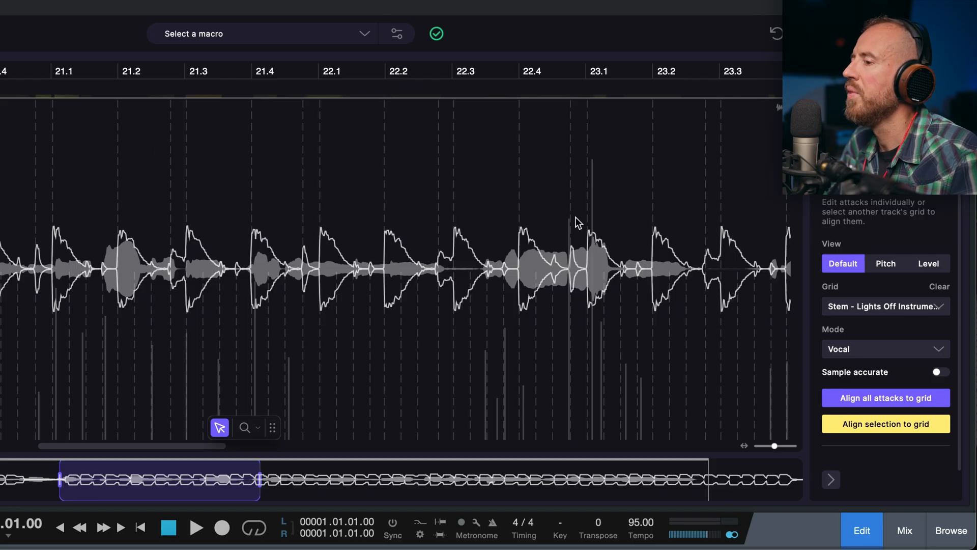
pyautogui.hscroll(-3)
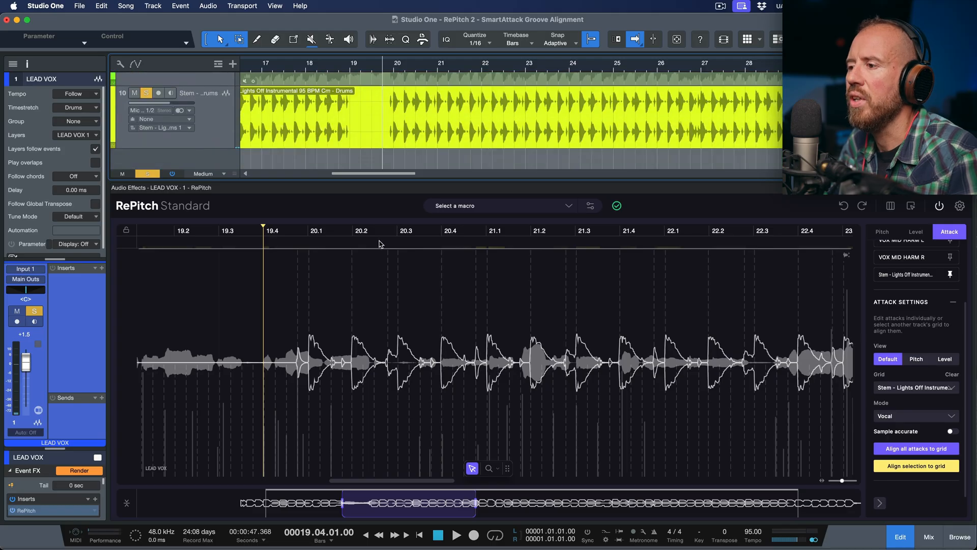
pyautogui.click(457, 535)
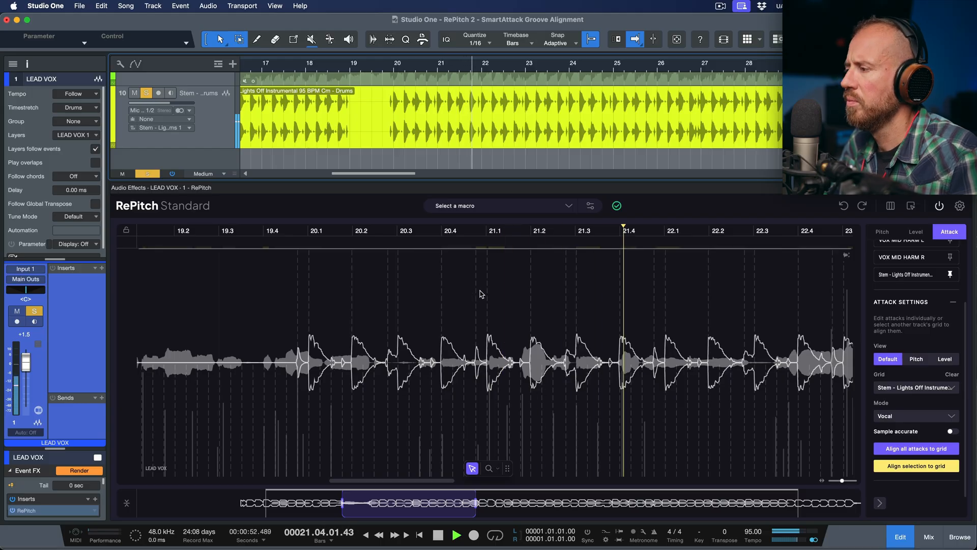
pyautogui.click(455, 535)
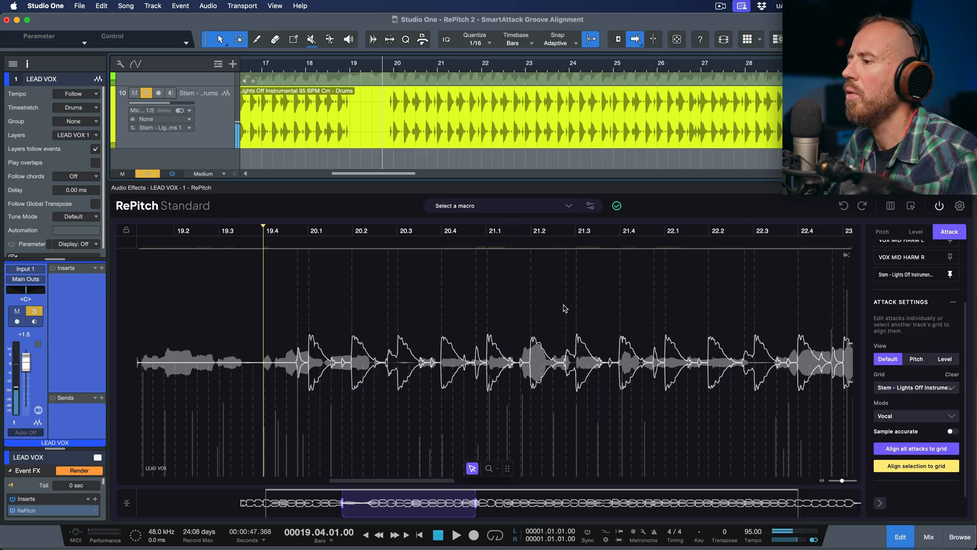
pyautogui.moveTo(830, 305)
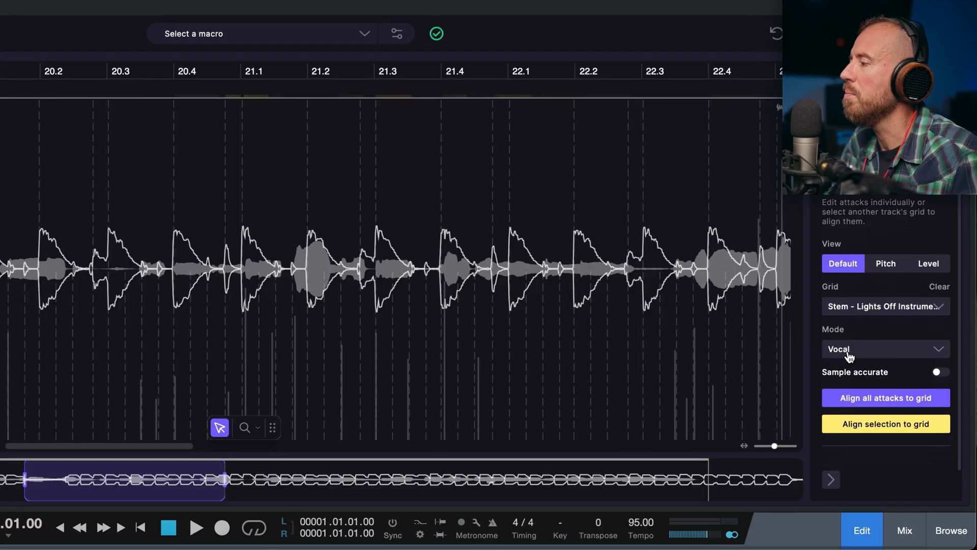
# Switch the lead vocal's attack detection mode to Percussion.
pyautogui.click(883, 349)
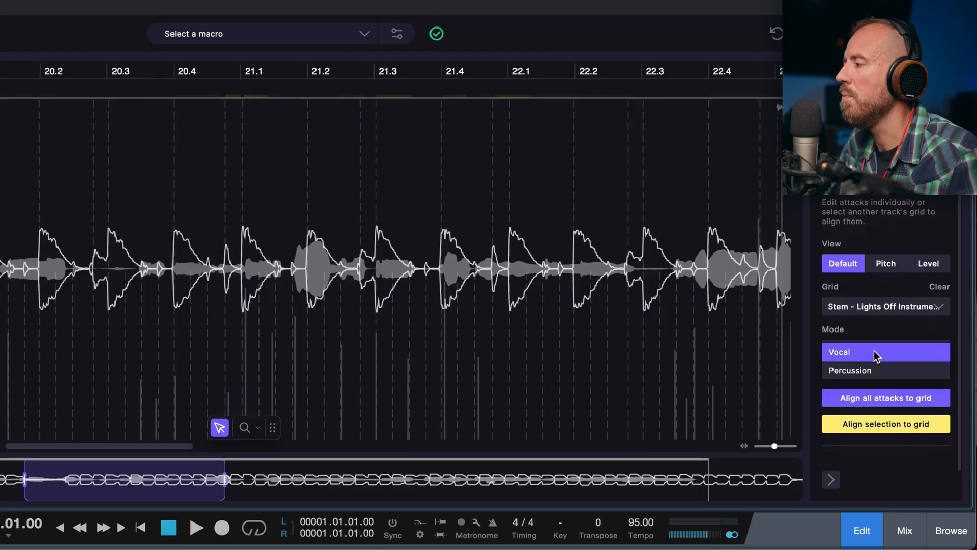
pyautogui.click(848, 370)
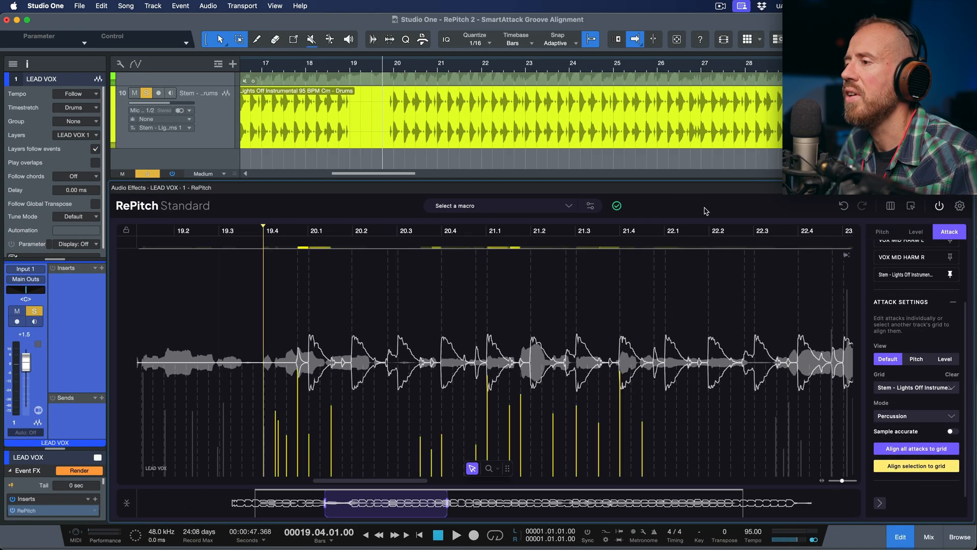
# Align the bar 23–24 vocal attacks to the drum grid and review through bar 28.
pyautogui.click(457, 535)
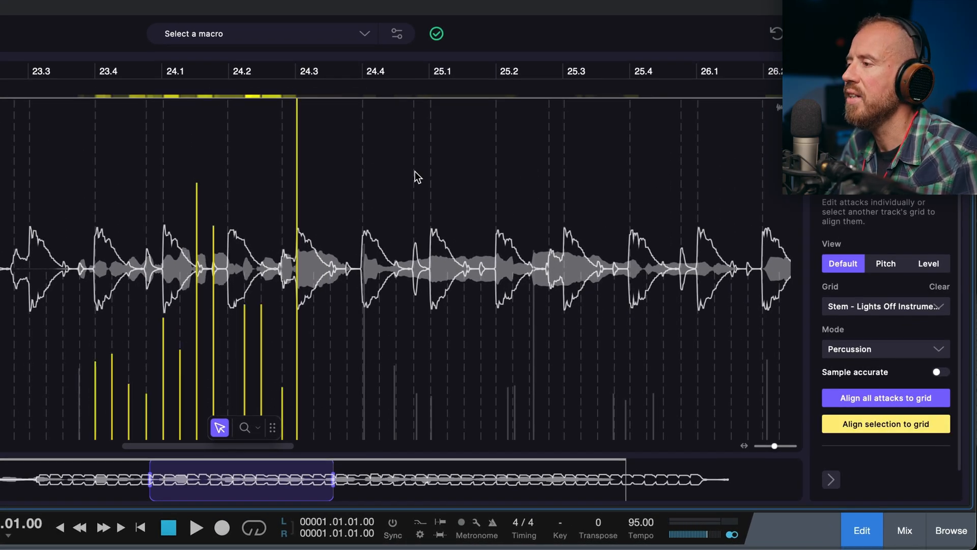
pyautogui.click(195, 527)
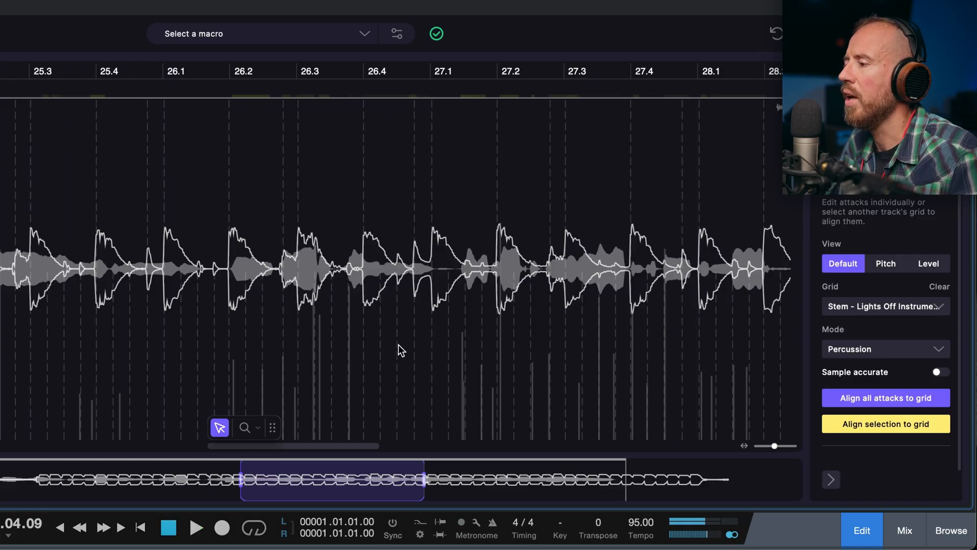
pyautogui.click(884, 424)
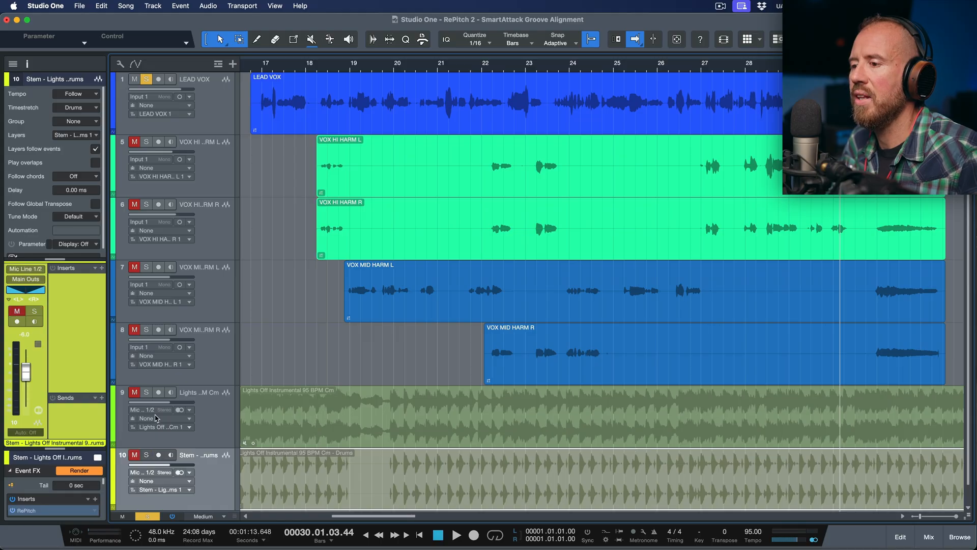
# Unmute track 9, Lights Off Instrumental, and reopen LEAD VOX in RePitch.
pyautogui.click(146, 392)
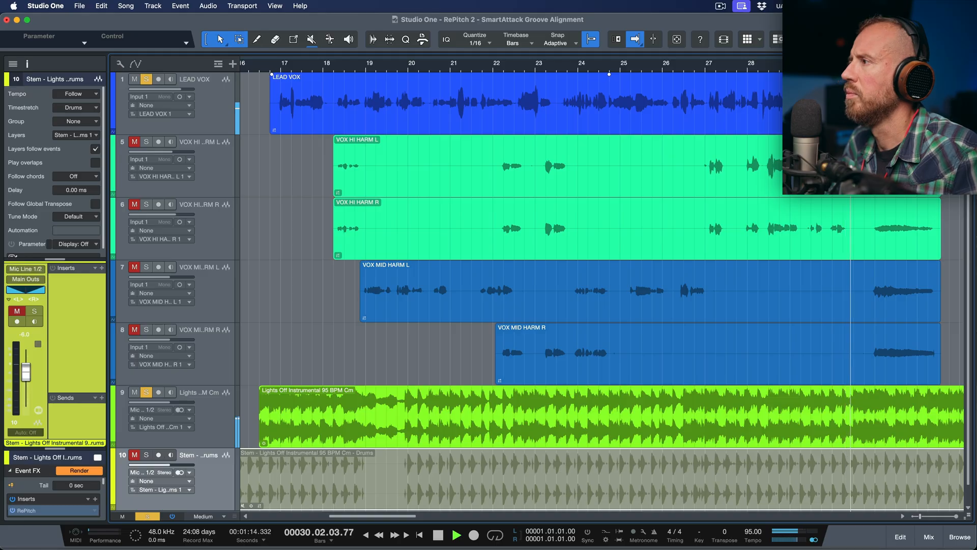
pyautogui.click(456, 535)
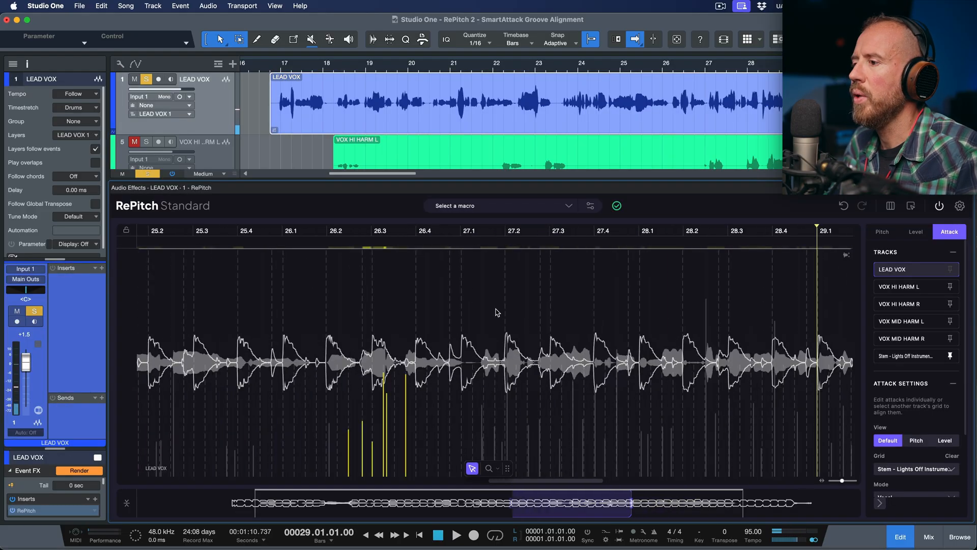
# Scroll through the aligned vocal attacks, then close RePitch for the arrangement.
pyautogui.hscroll(-3)
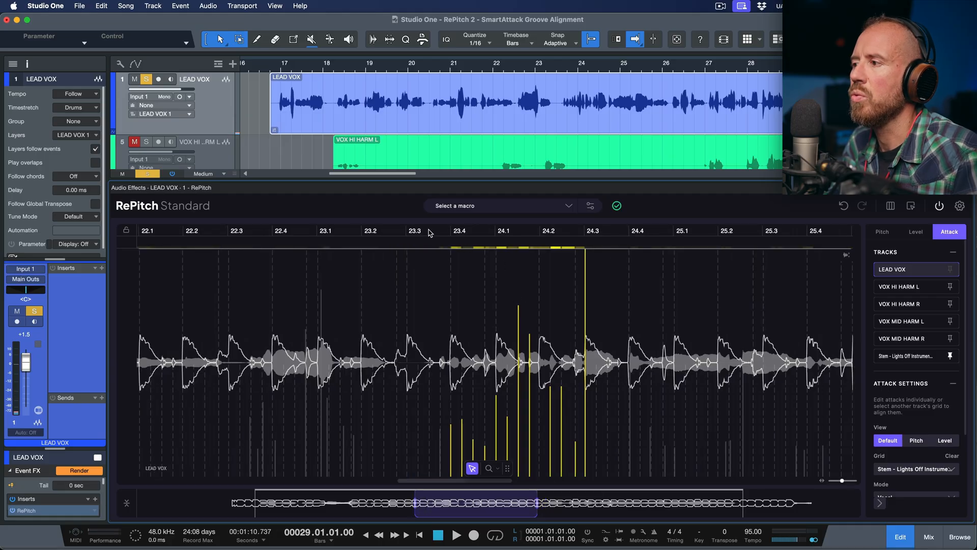
pyautogui.click(427, 230)
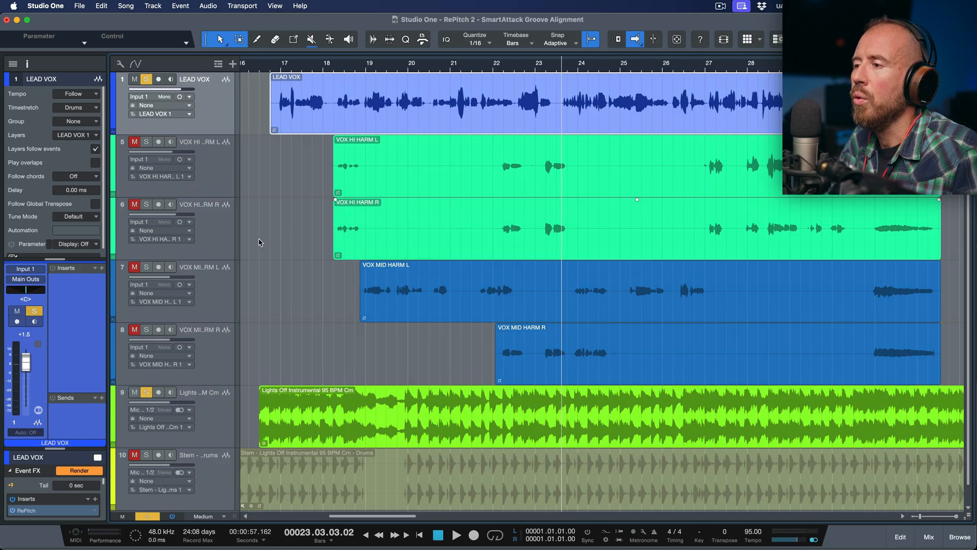
pyautogui.moveTo(497, 179)
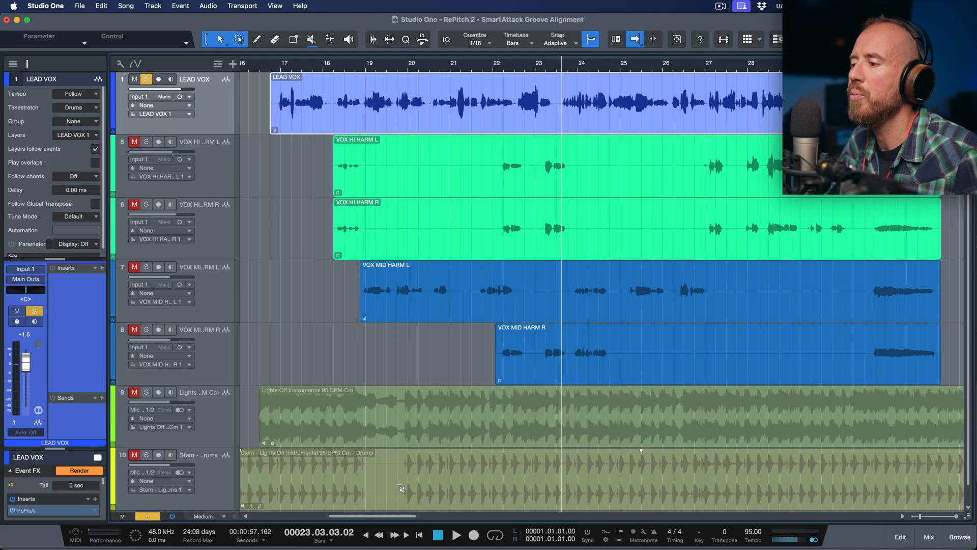
# Open the VOX HI HARM L event in RePitch.
pyautogui.click(146, 455)
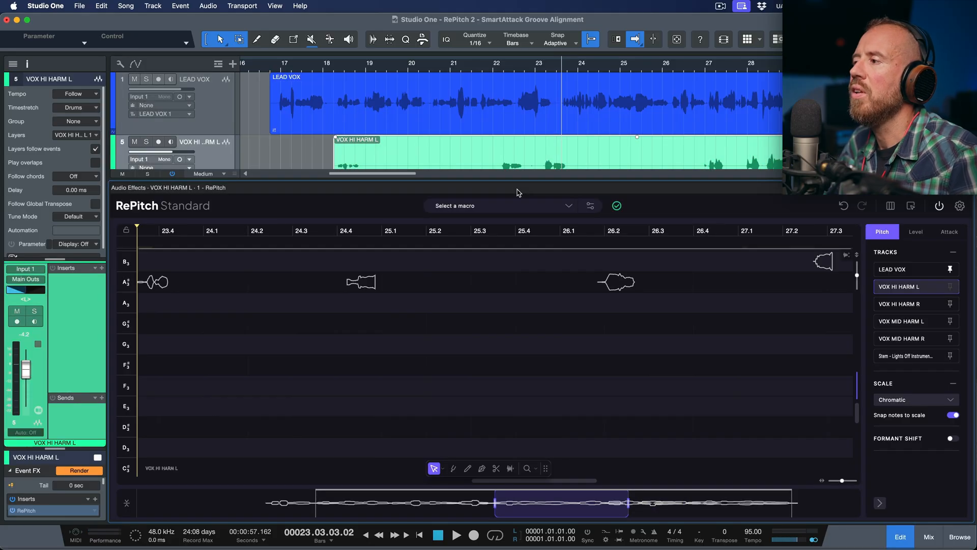
# Show the Attack tab in RePitch with all harmony tracks selected together.
pyautogui.click(948, 231)
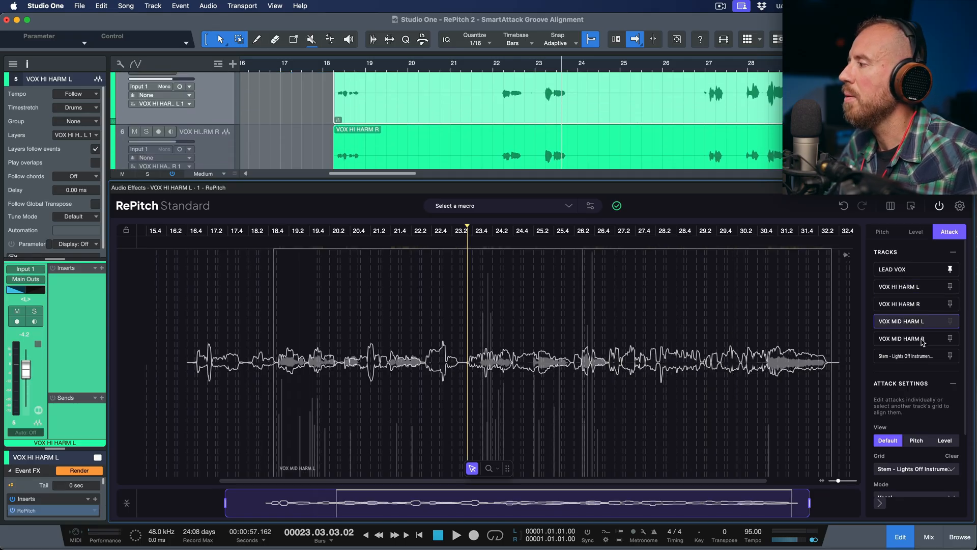
pyautogui.click(910, 339)
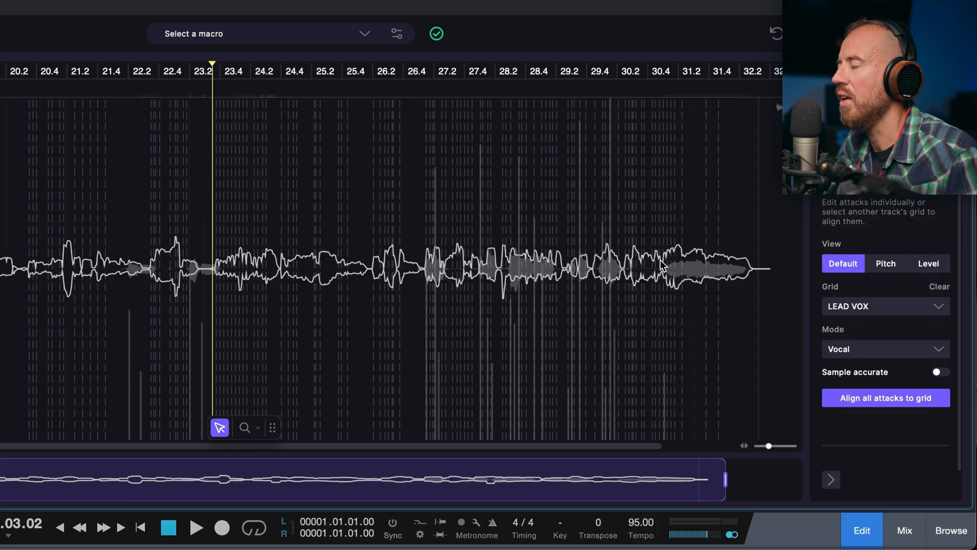
pyautogui.moveTo(659, 394)
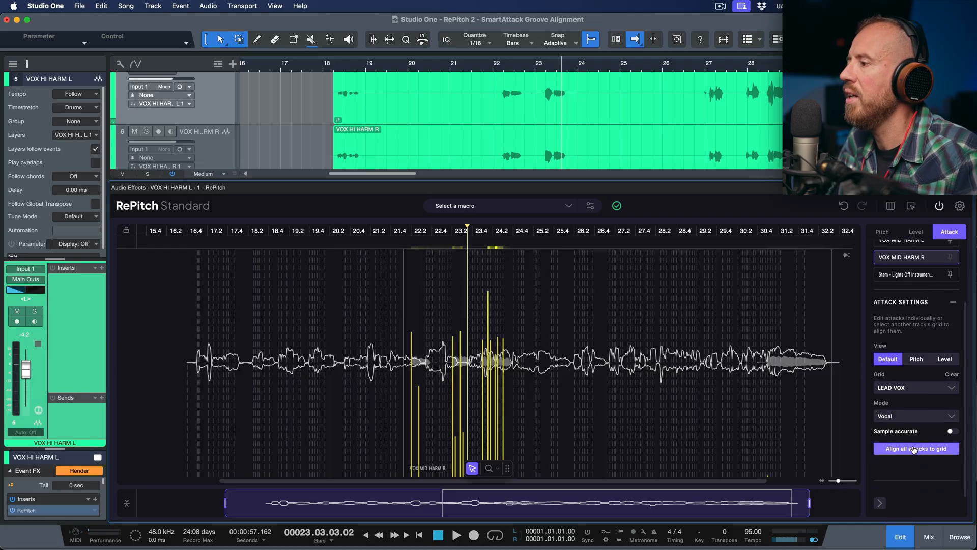
# Snap all harmony attacks to the LEAD VOX grid, then play back from bar 17.
pyautogui.click(915, 447)
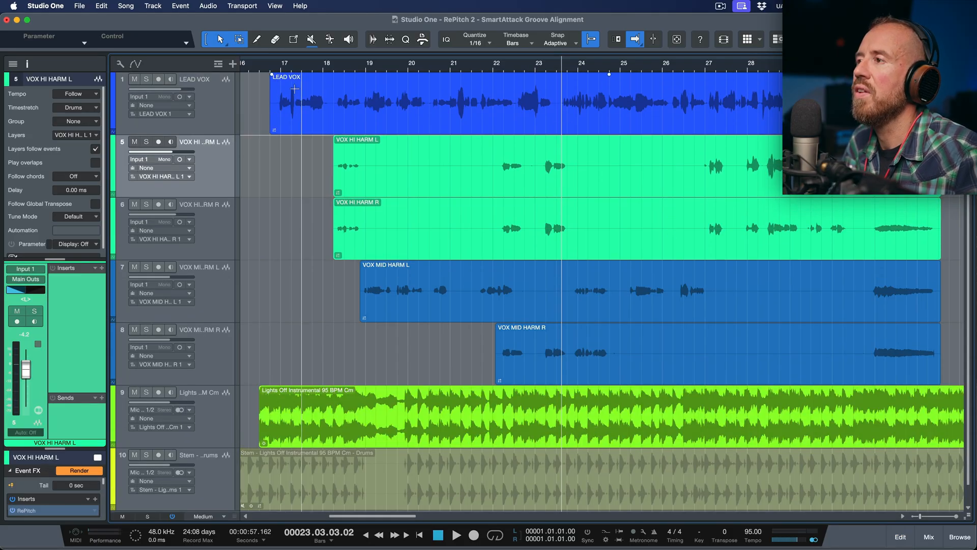
pyautogui.click(457, 535)
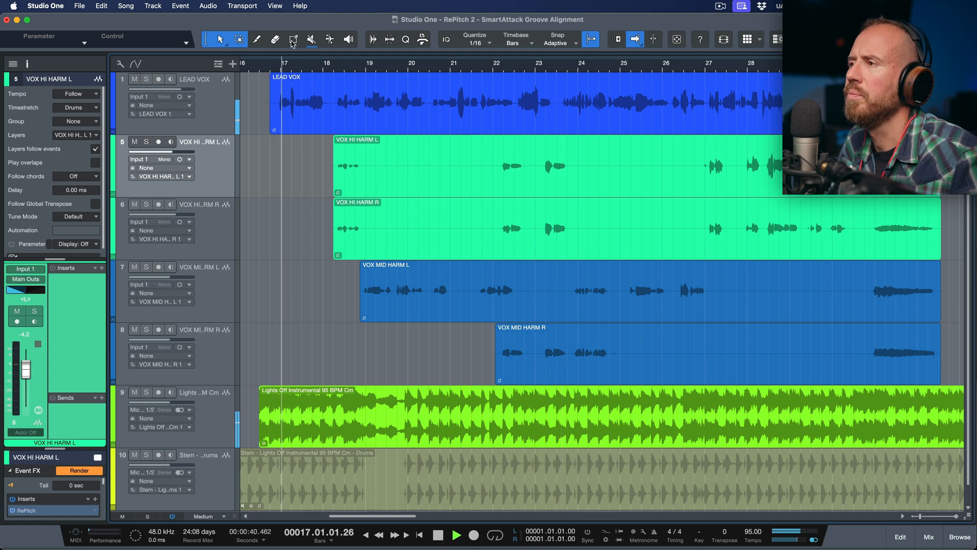